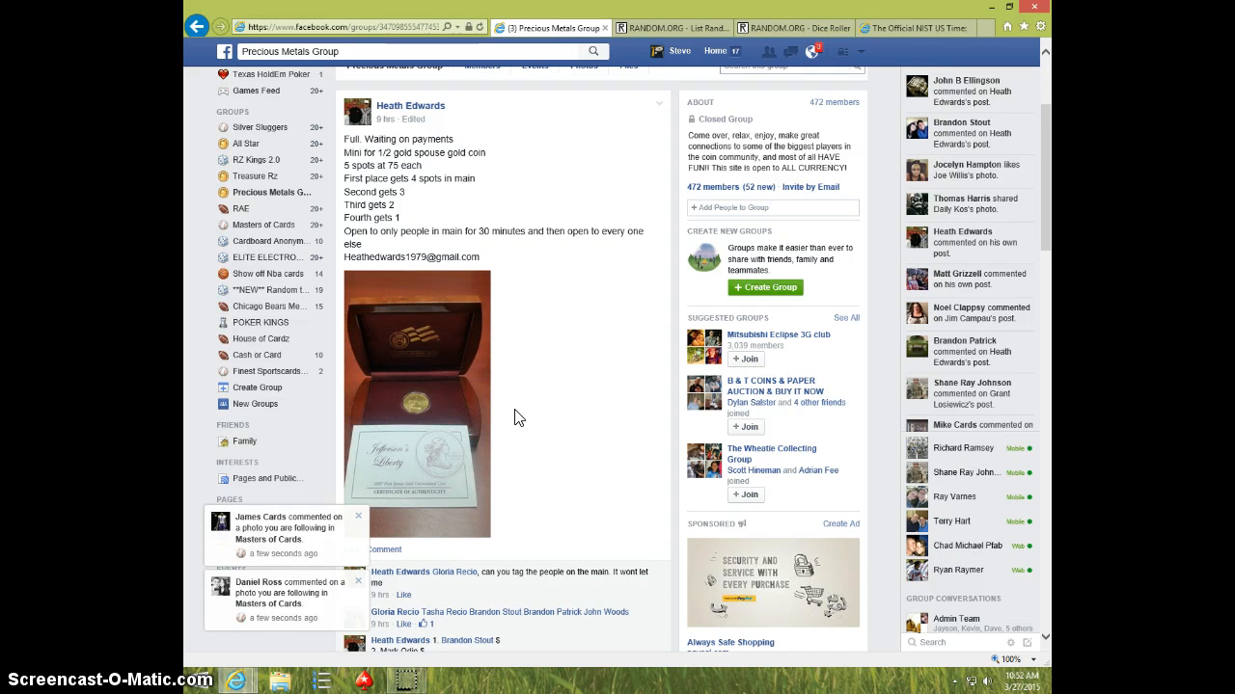
{"action": "mouse_move", "coordinate": [471, 255]}
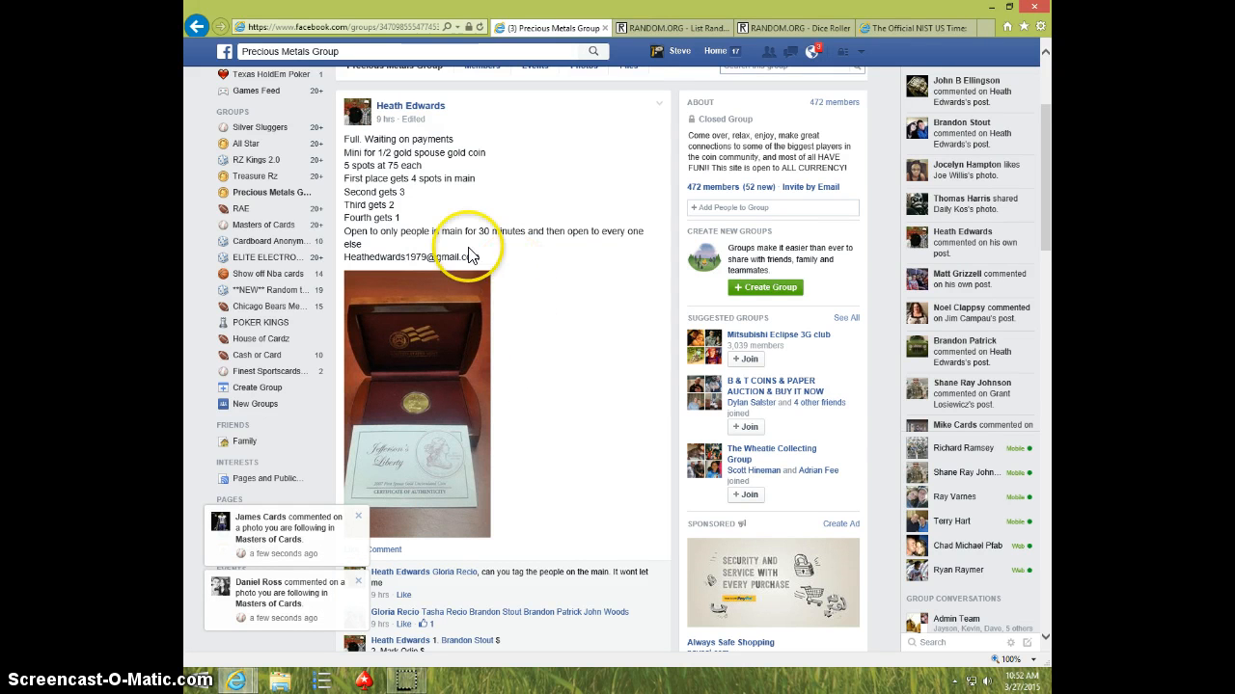
{"action": "mouse_move", "coordinate": [427, 411]}
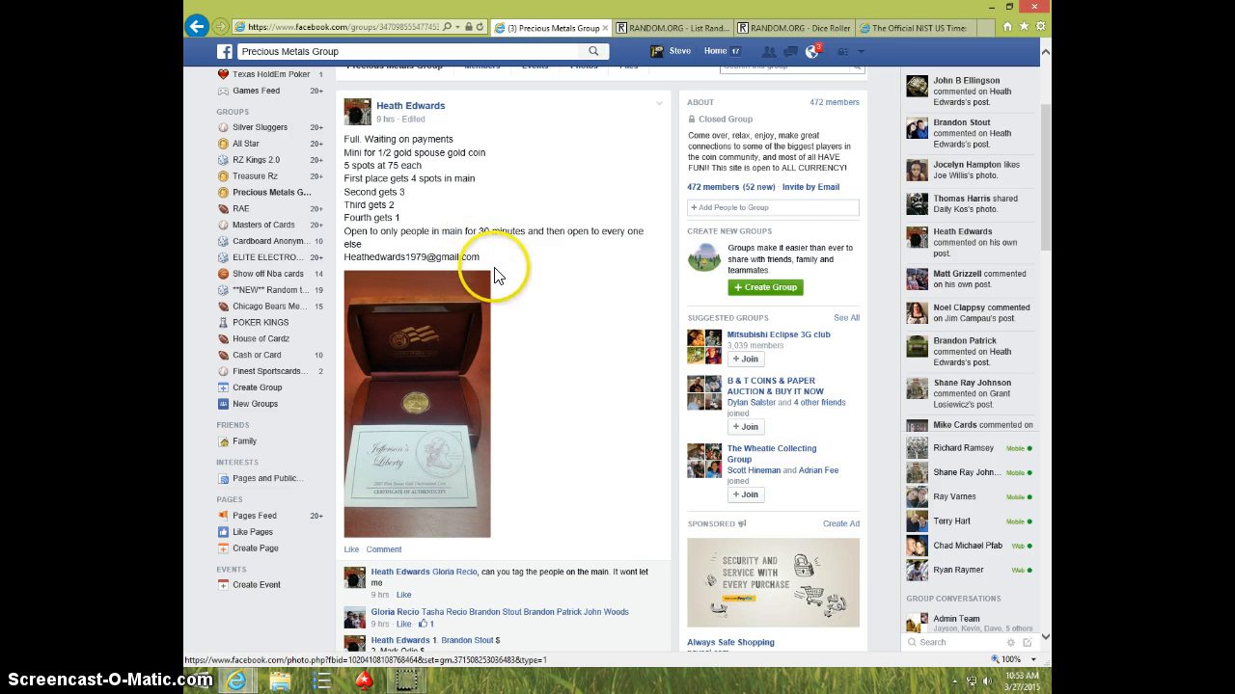
{"action": "mouse_move", "coordinate": [536, 320]}
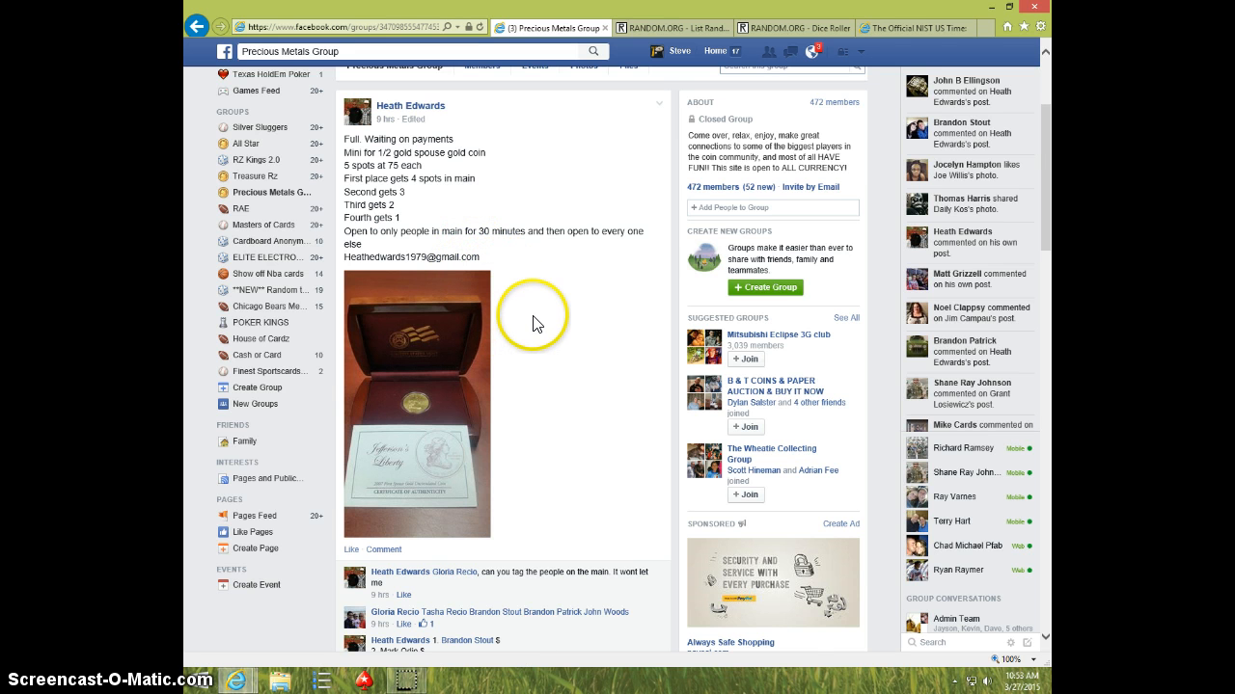
- Scroll past the numbered list of five names to the newest comments and empty comment box
{"action": "scroll", "scroll_direction": "down", "scroll_amount": 3}
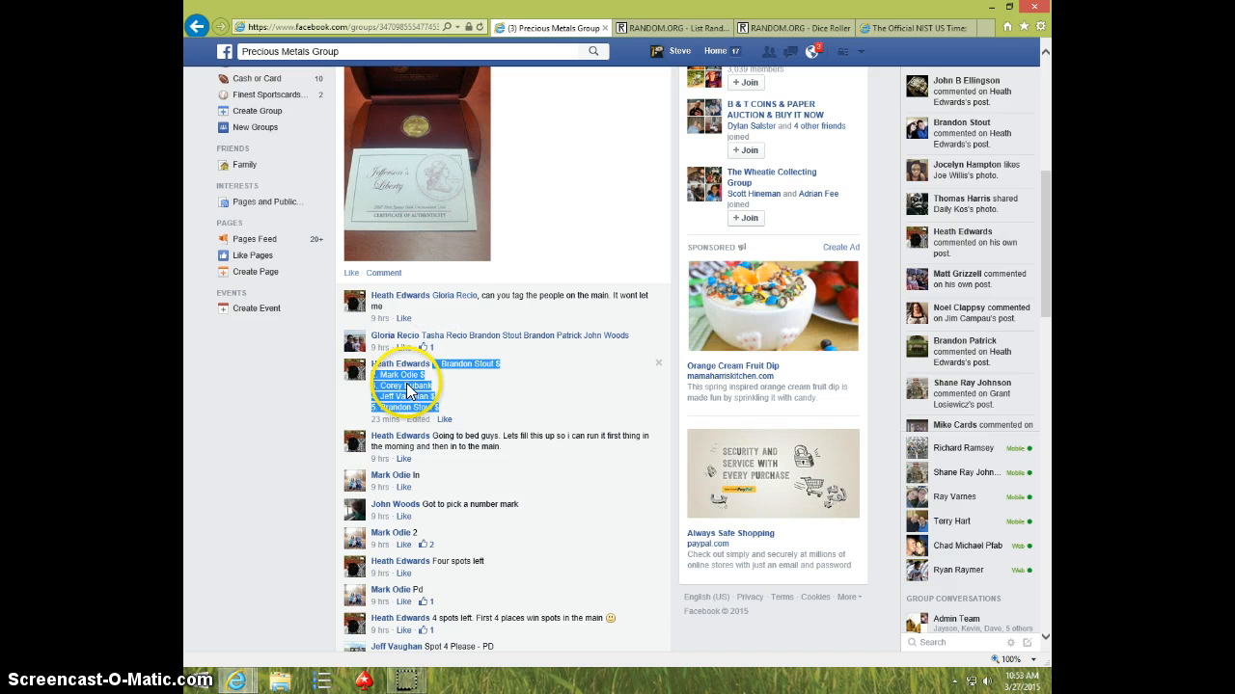
{"action": "scroll", "scroll_direction": "down", "scroll_amount": 3}
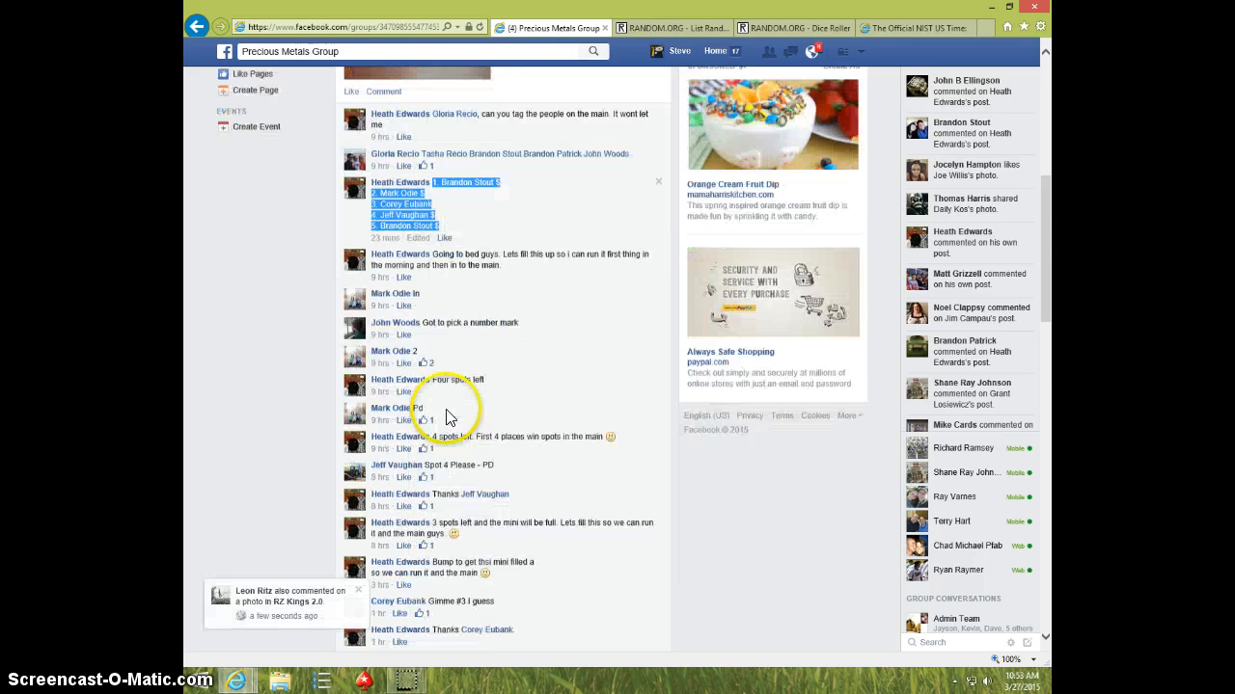
{"action": "scroll", "scroll_direction": "down", "scroll_amount": 3}
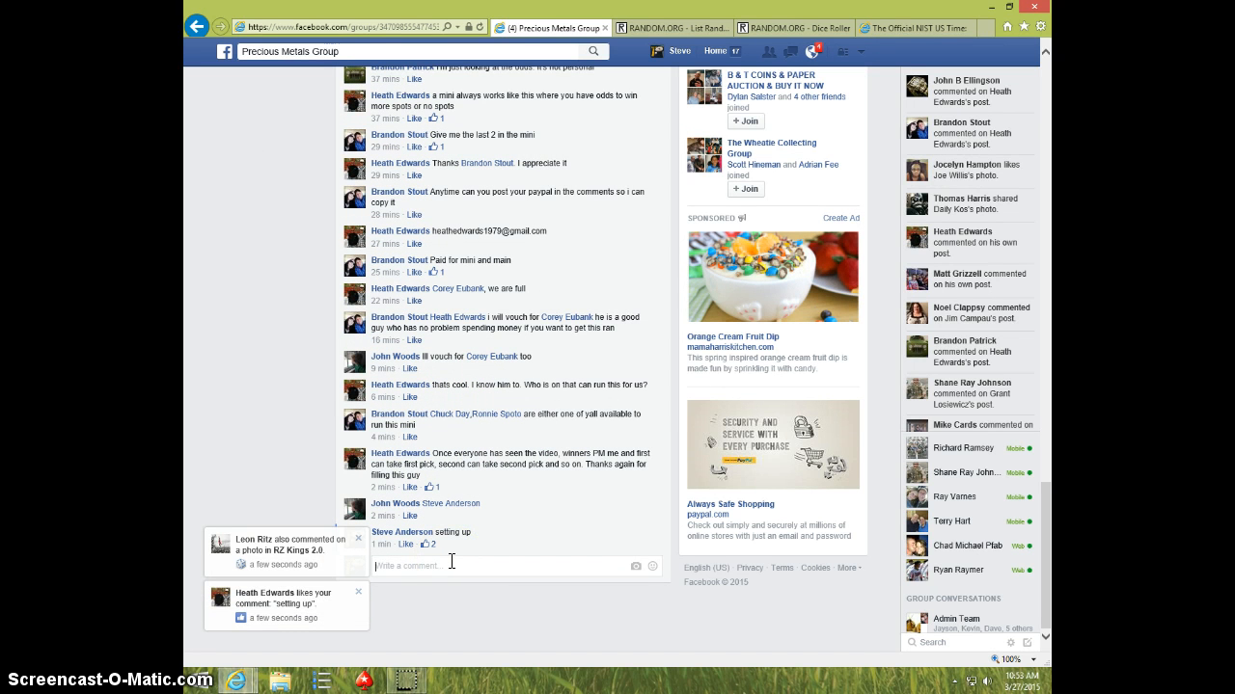
- Comment LIVE on the group post, roll two dice on RANDOM.ORG, and open the List Randomizer
{"action": "type", "text": "LIVE"}
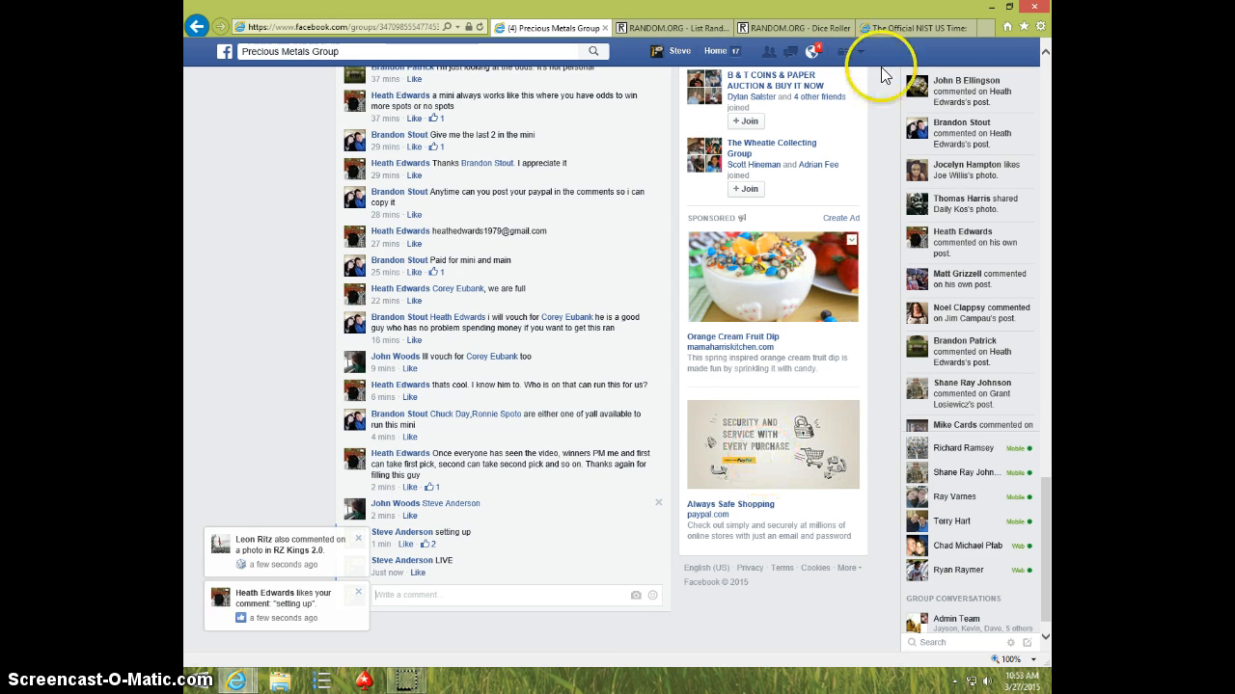
{"action": "left_click", "coordinate": [913, 27]}
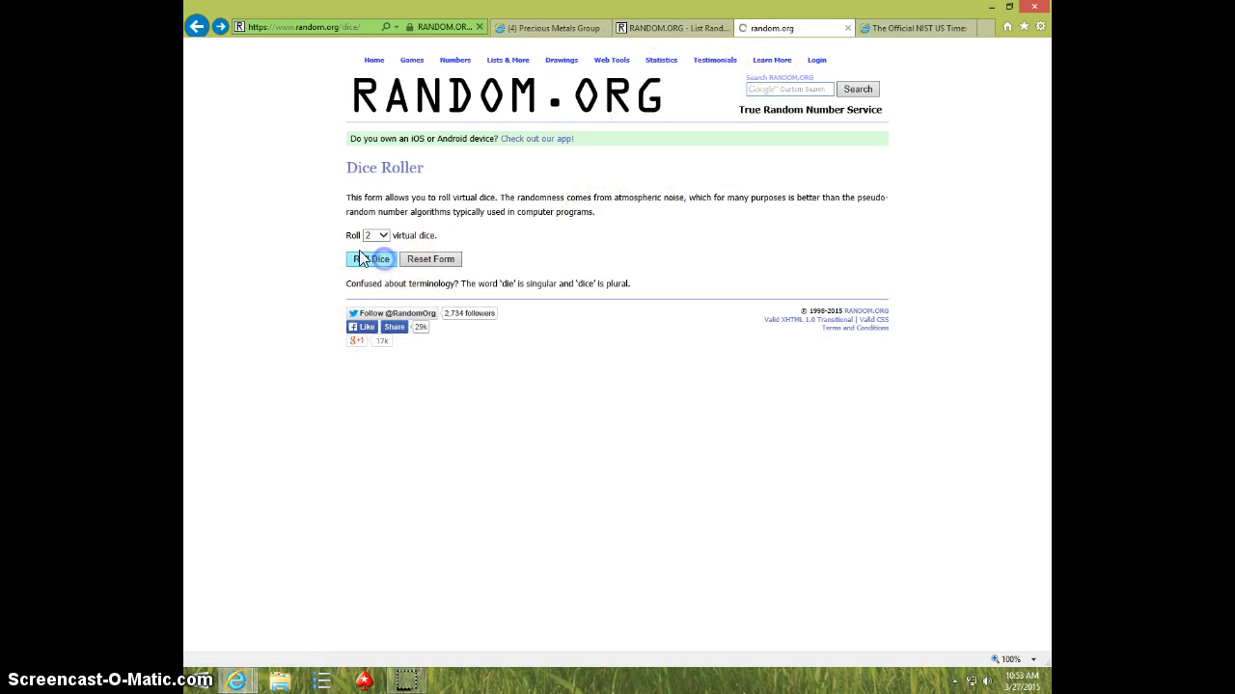
{"action": "left_click", "coordinate": [911, 27]}
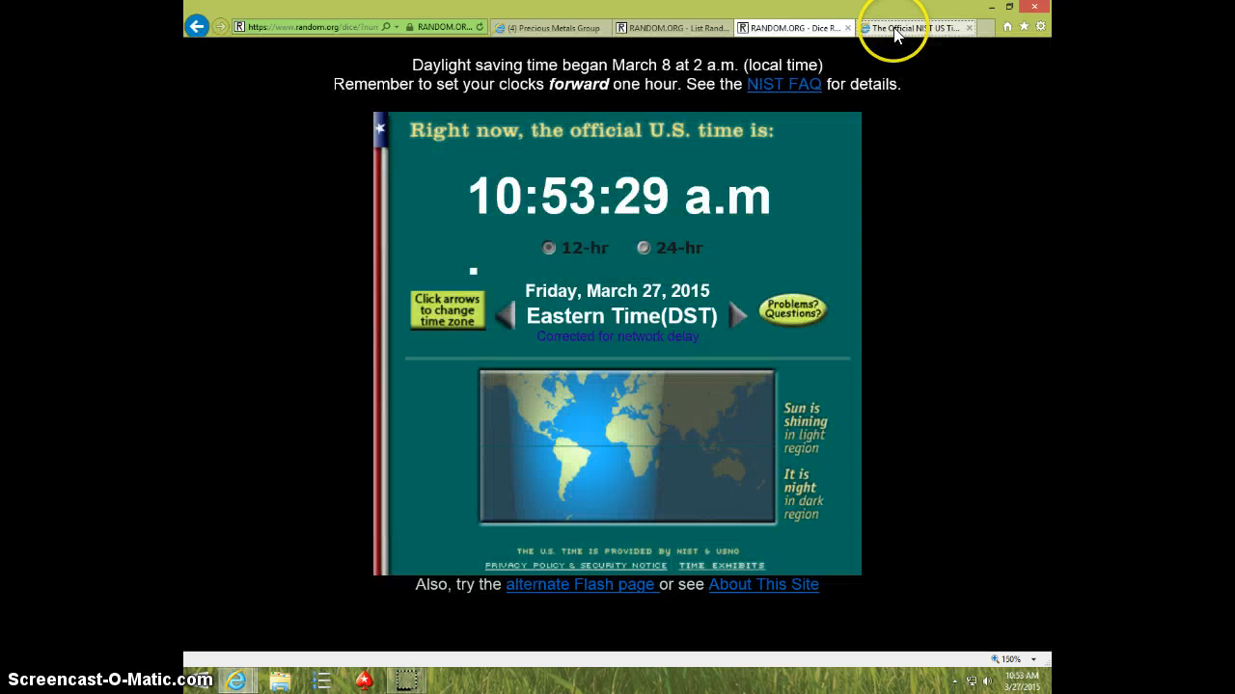
{"action": "left_click", "coordinate": [673, 27]}
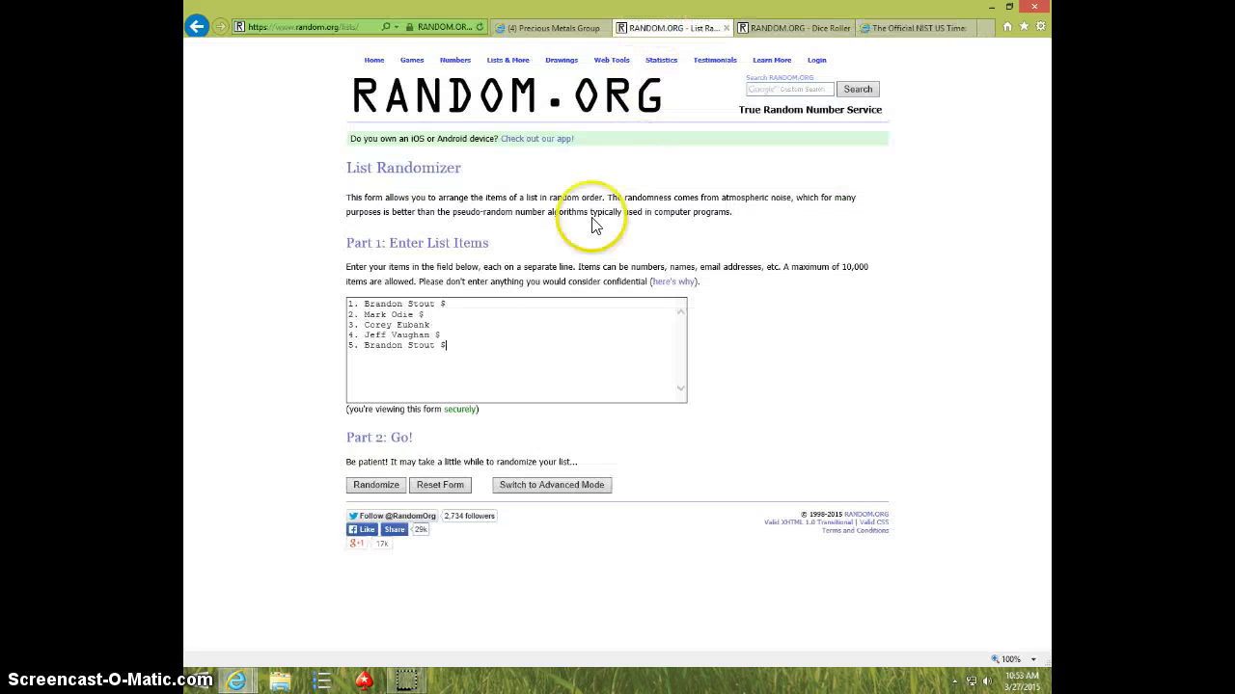
- Shuffle the five-name list repeatedly in RANDOM.ORG's List Randomizer, up to the seventh randomization
{"action": "left_click", "coordinate": [376, 485]}
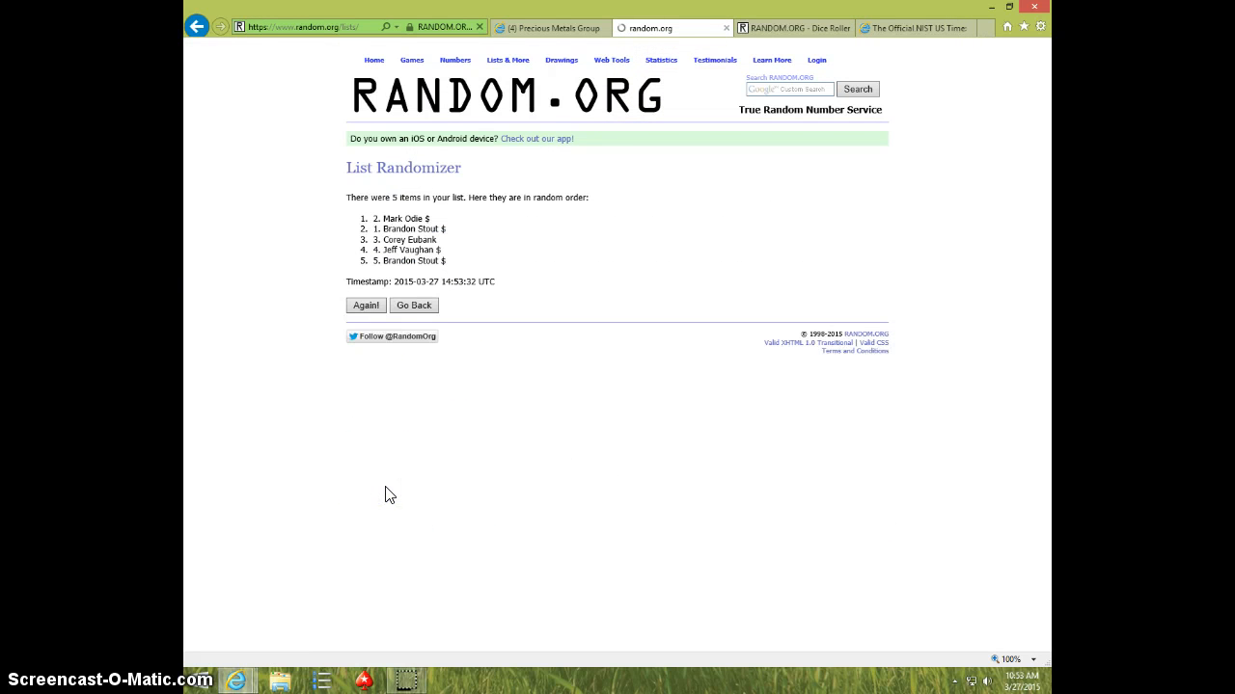
{"action": "left_click", "coordinate": [365, 305]}
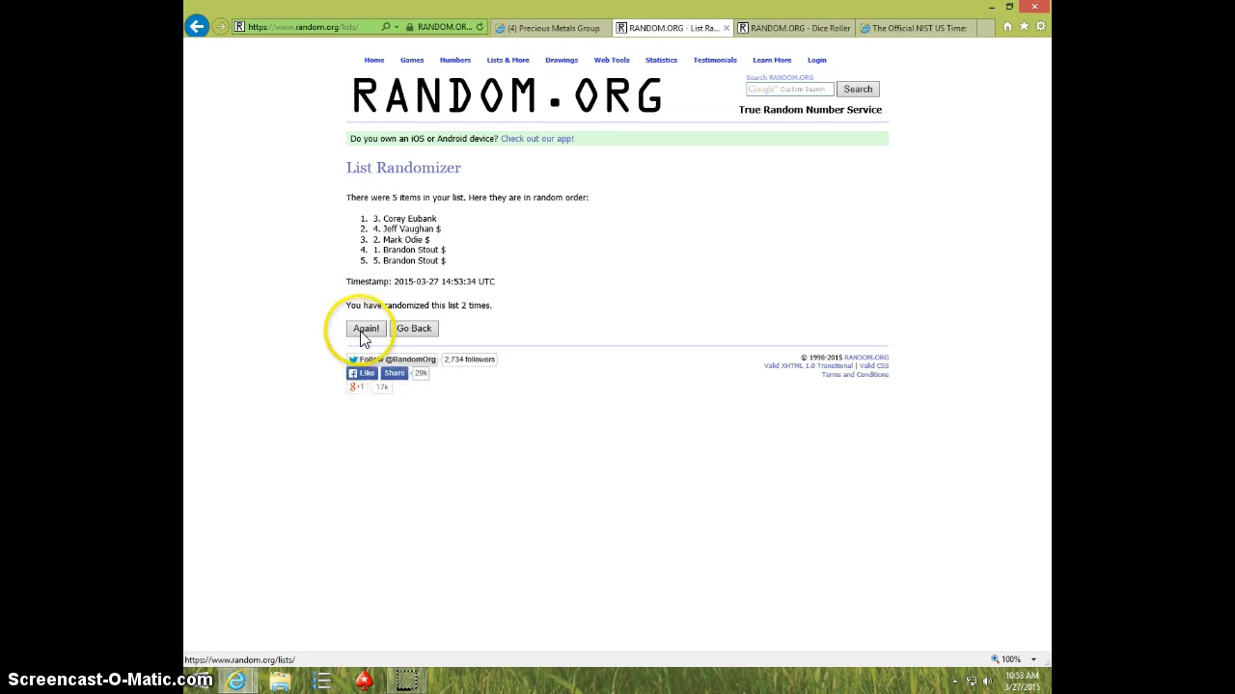
{"action": "left_click", "coordinate": [366, 329]}
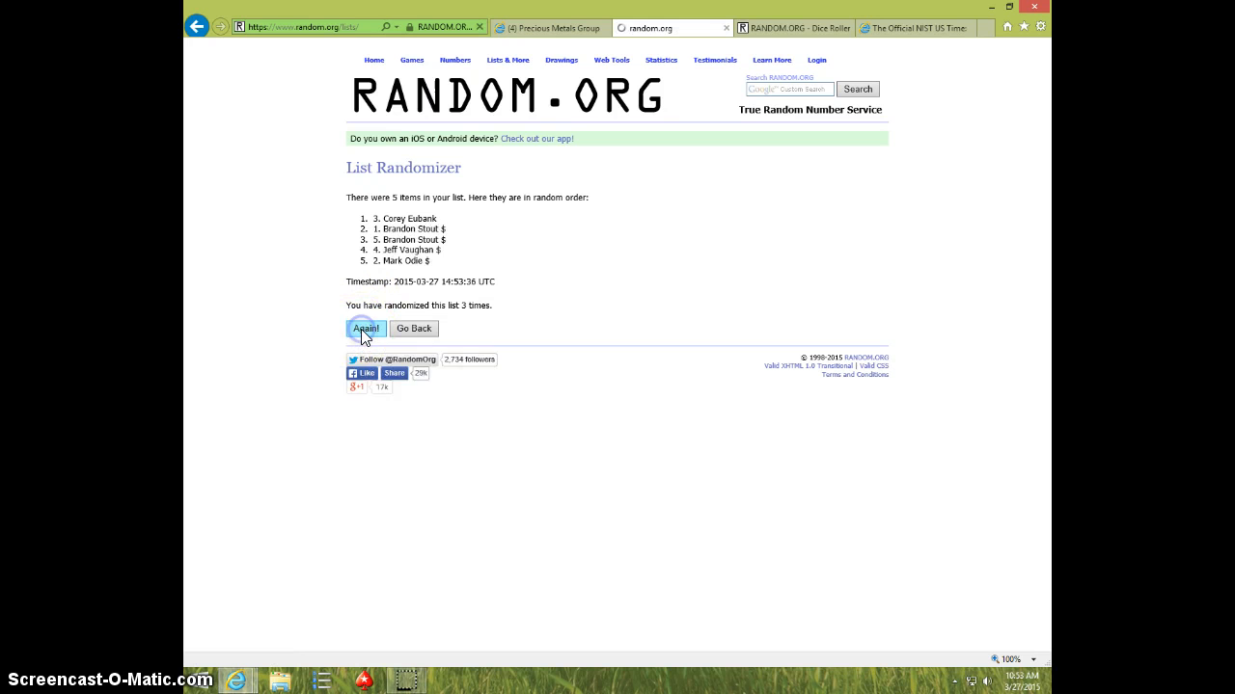
{"action": "left_click", "coordinate": [366, 328]}
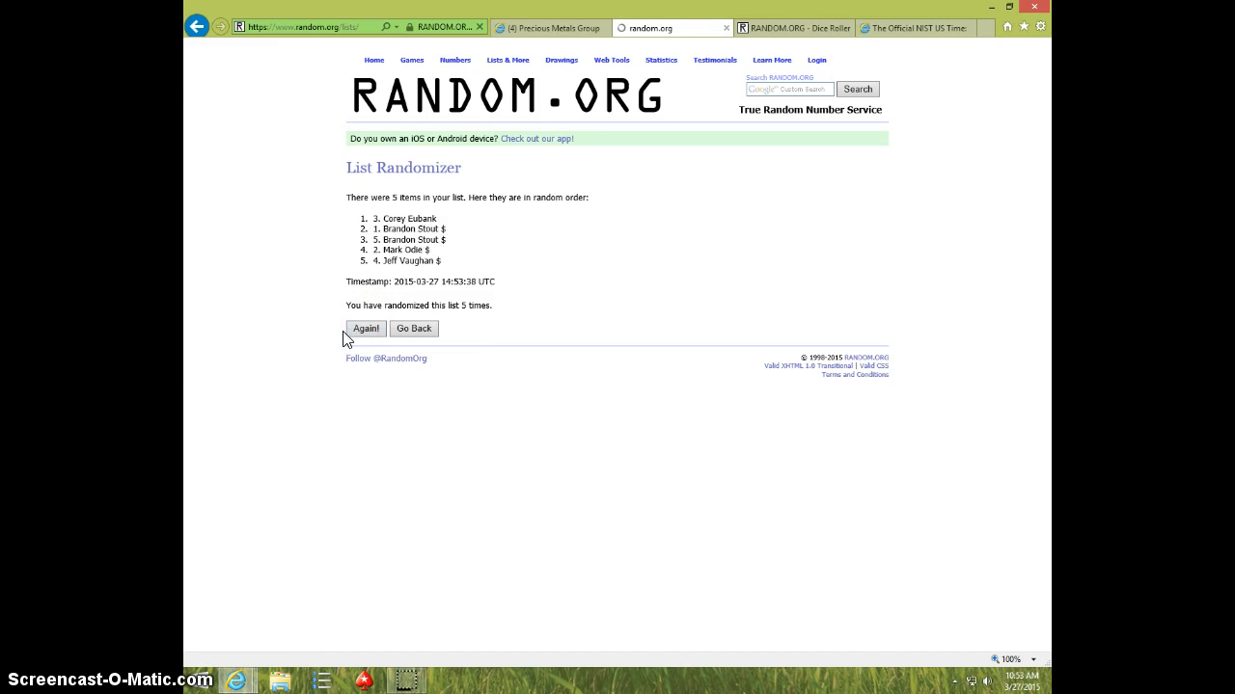
{"action": "left_click", "coordinate": [366, 329]}
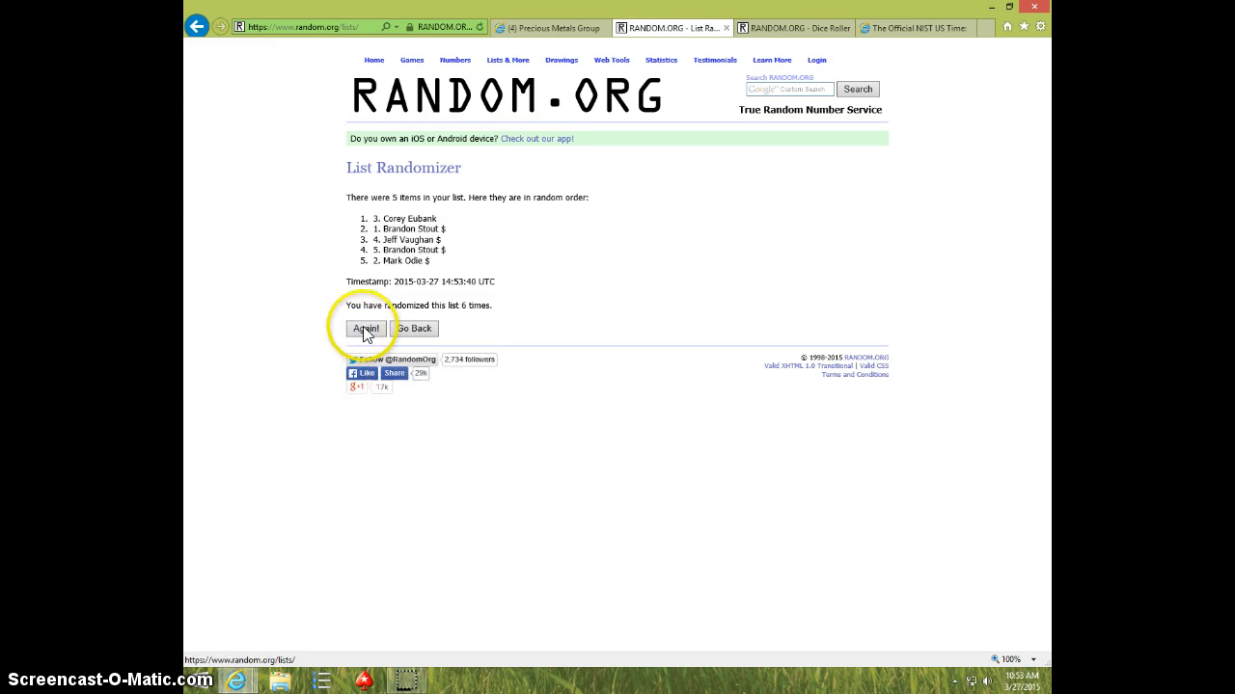
{"action": "left_click", "coordinate": [366, 328]}
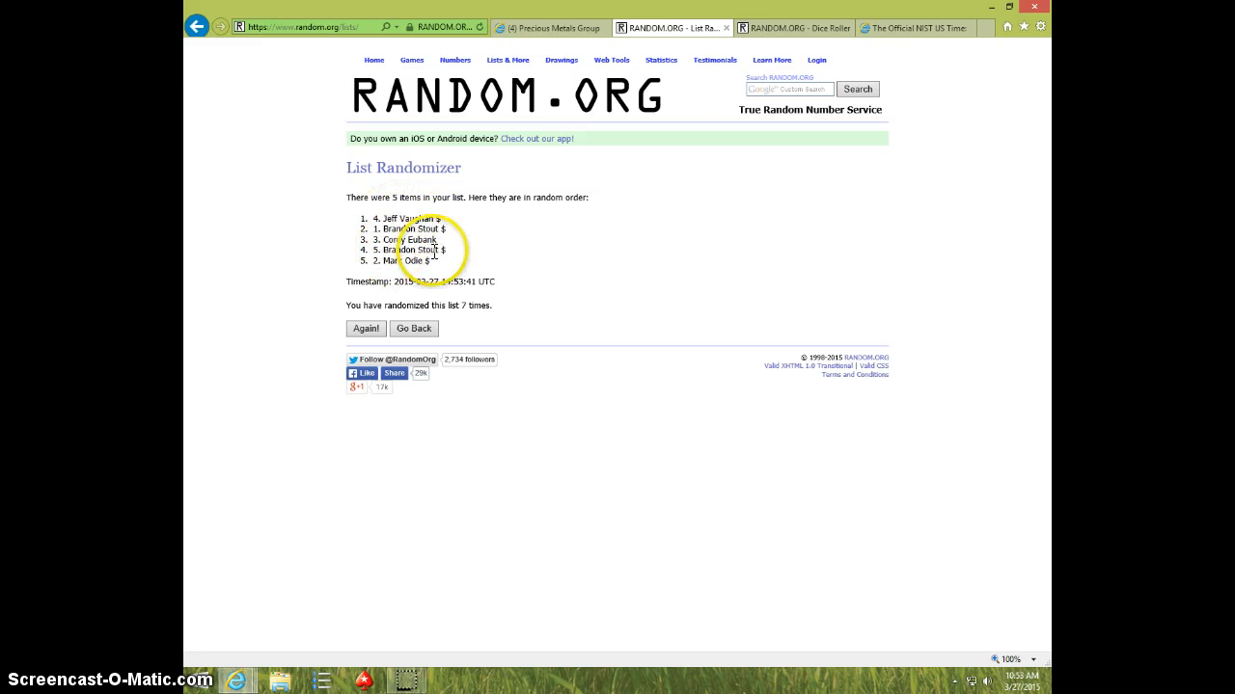
- Show the two-dice roll and official time, then randomize the name list for the eighth time
{"action": "left_click", "coordinate": [791, 27]}
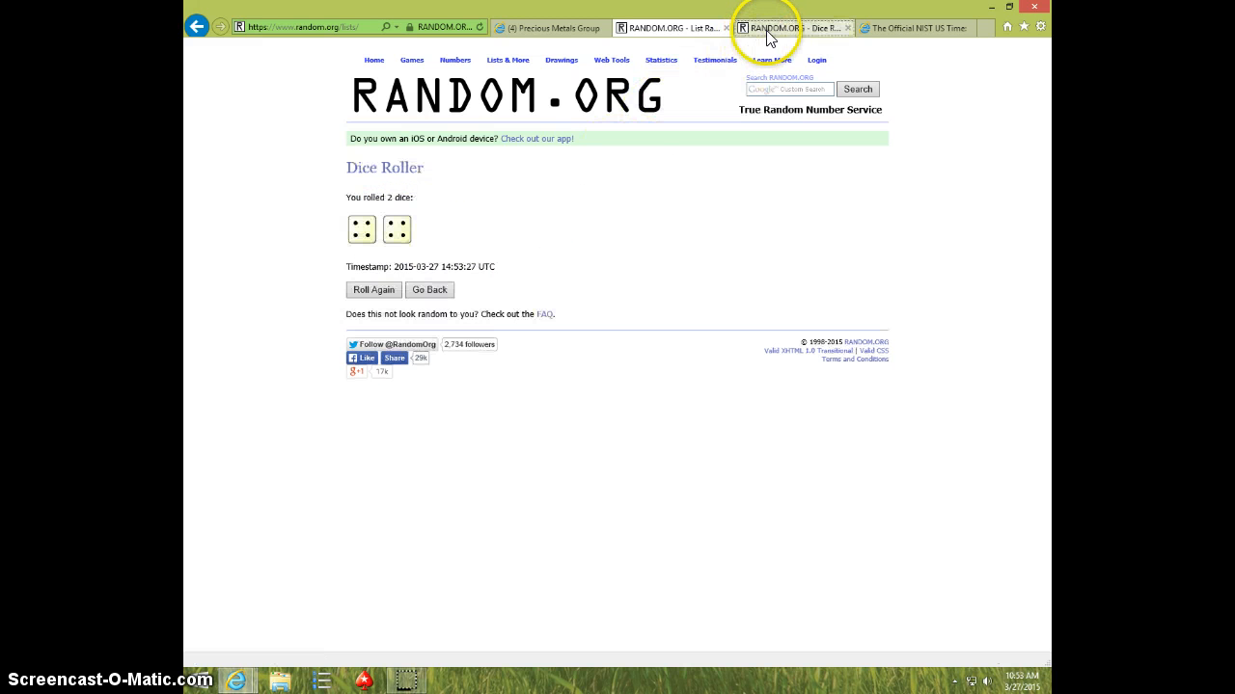
{"action": "left_click", "coordinate": [915, 27]}
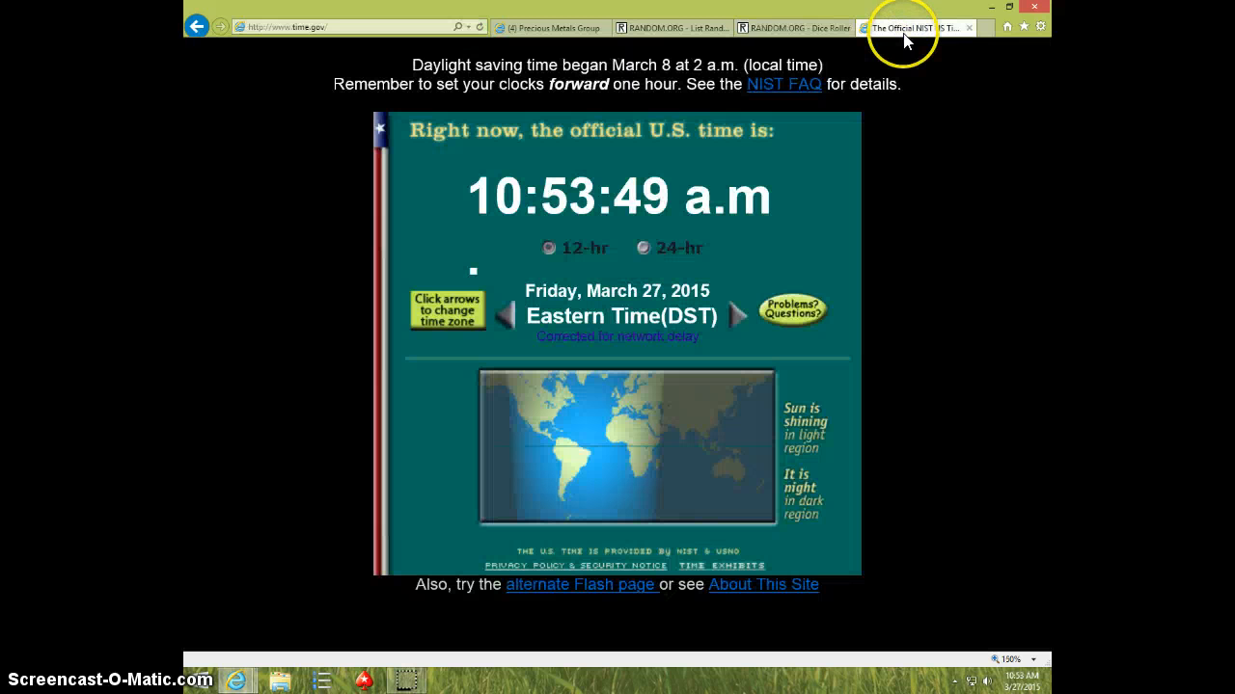
{"action": "left_click", "coordinate": [665, 27]}
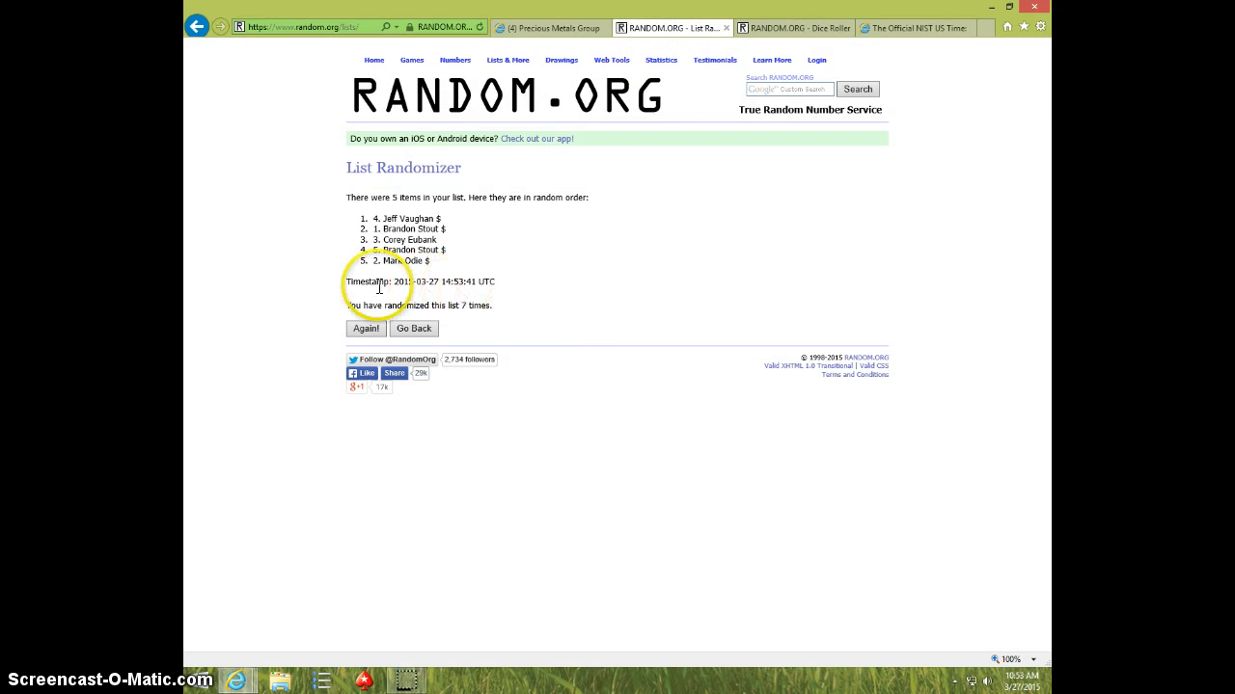
{"action": "left_click", "coordinate": [366, 328]}
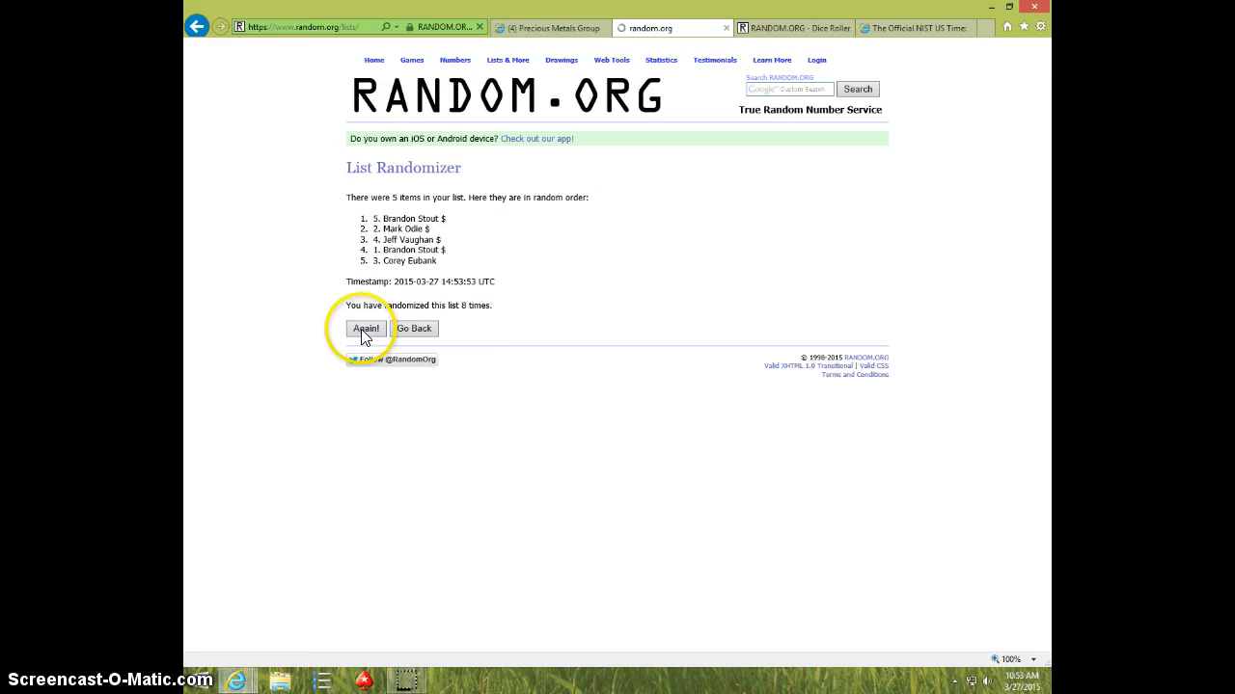
{"action": "left_click", "coordinate": [365, 328]}
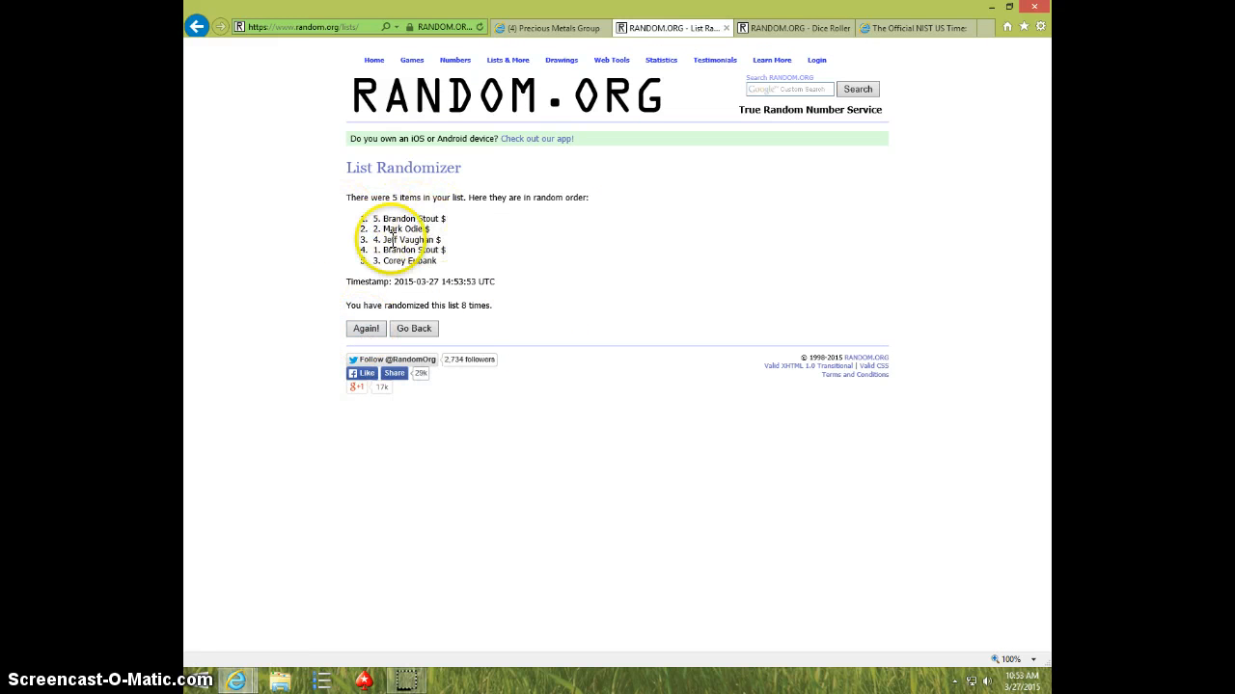
{"action": "mouse_move", "coordinate": [601, 261]}
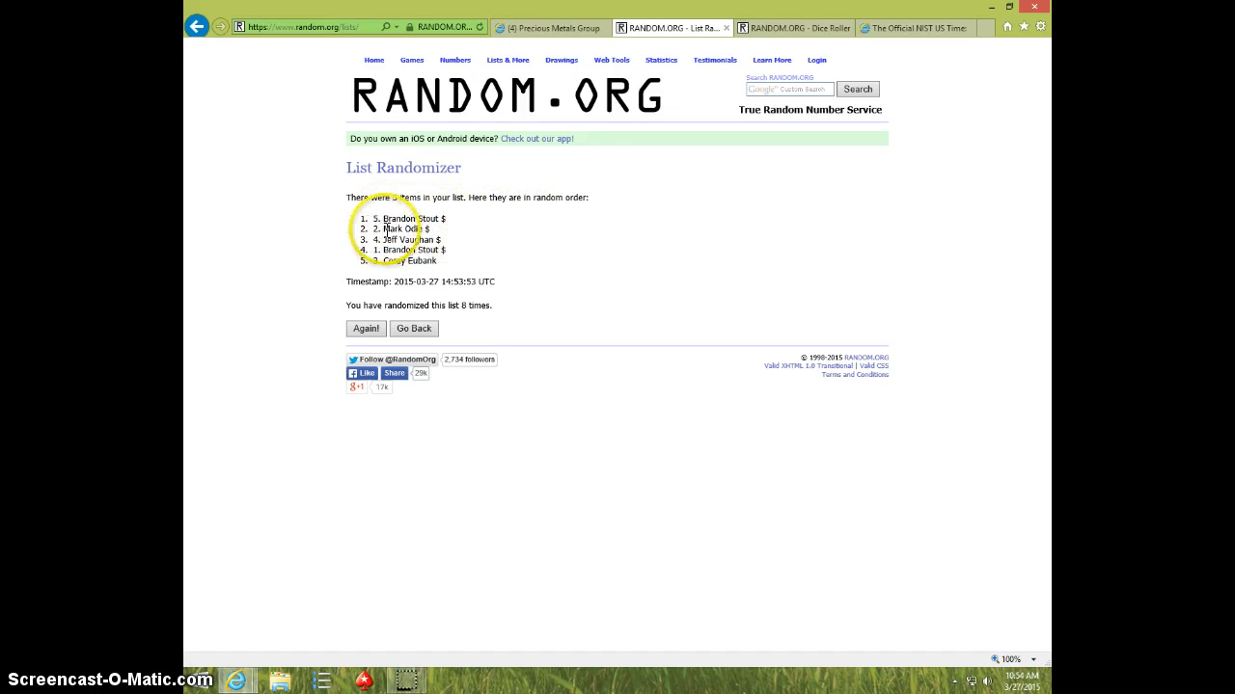
{"action": "mouse_move", "coordinate": [465, 251]}
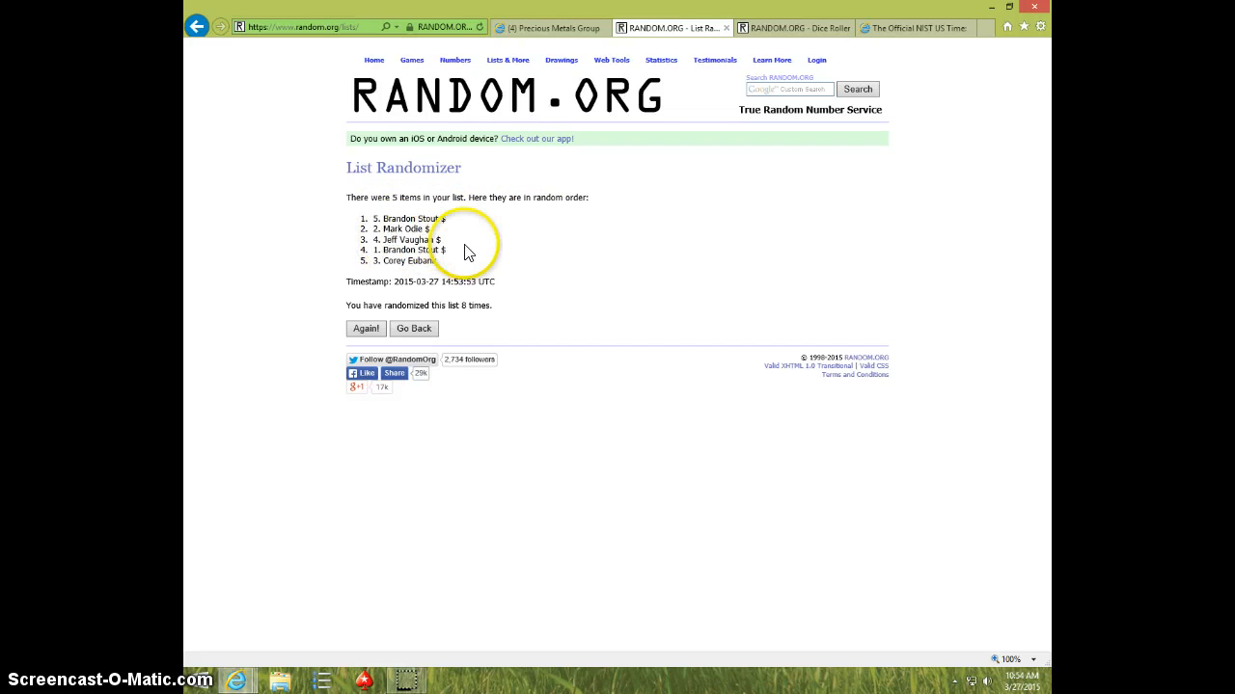
- Select the first four names of the randomized list and copy them
{"action": "double_click", "coordinate": [393, 218]}
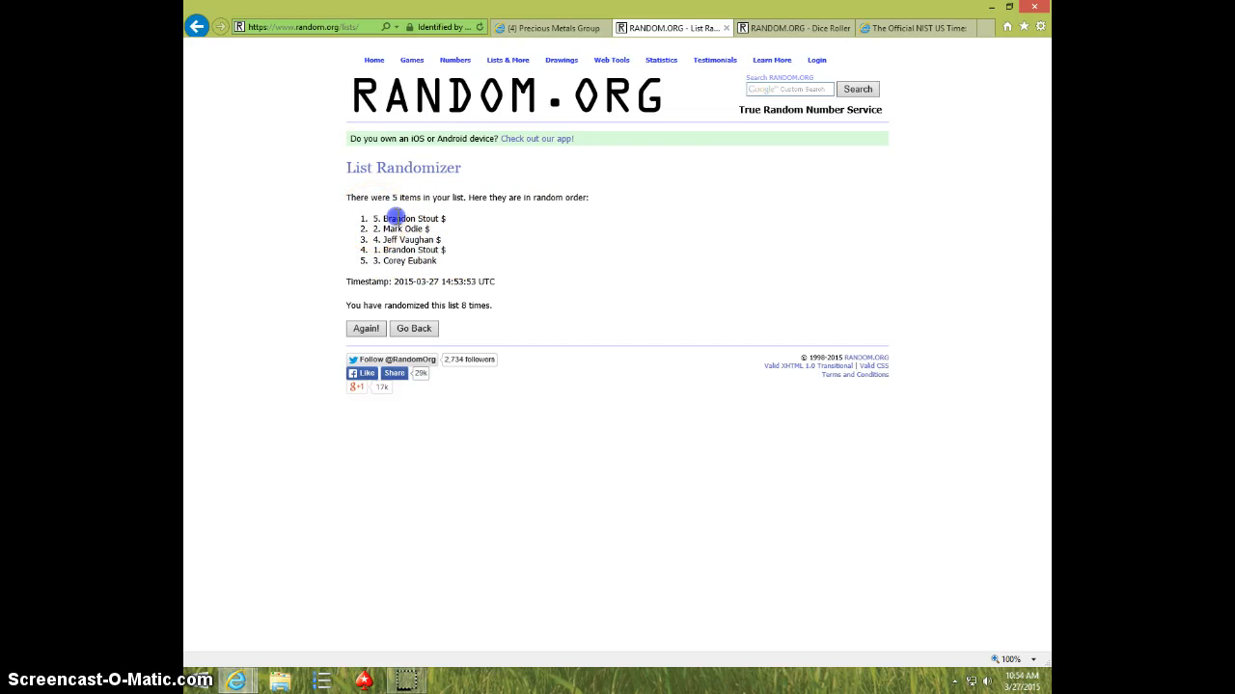
{"action": "left_click_drag", "start_coordinate": [391, 218], "coordinate": [429, 251]}
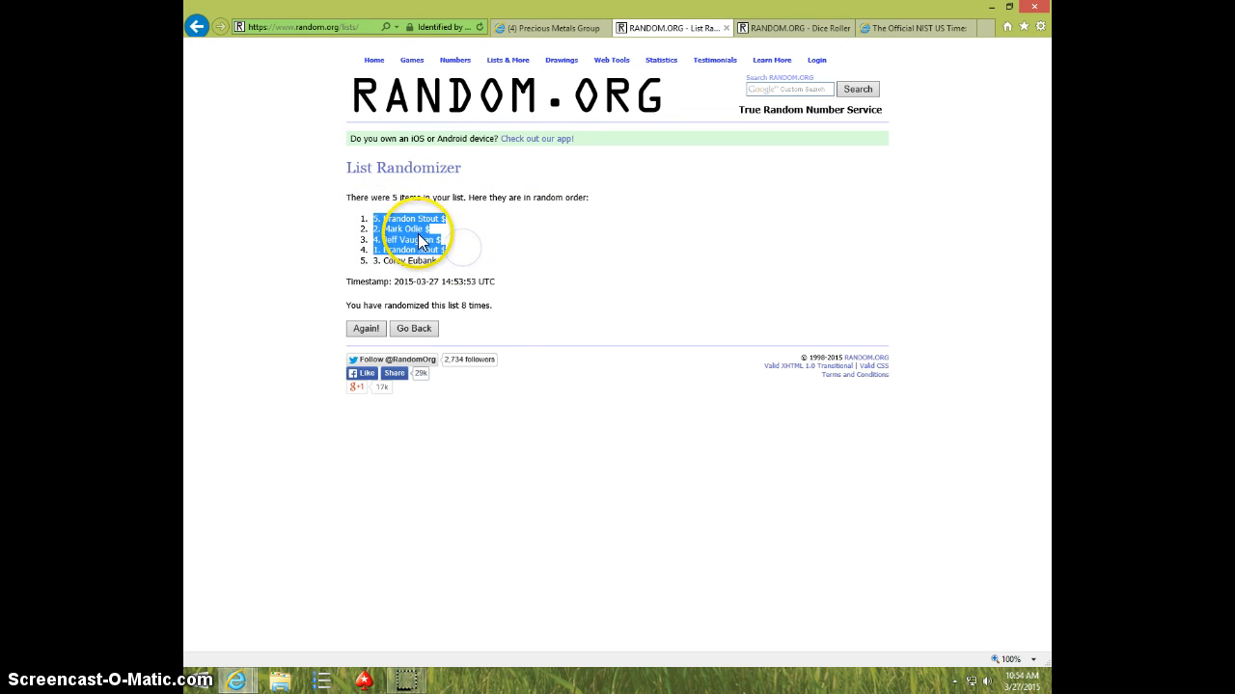
{"action": "right_click", "coordinate": [420, 241]}
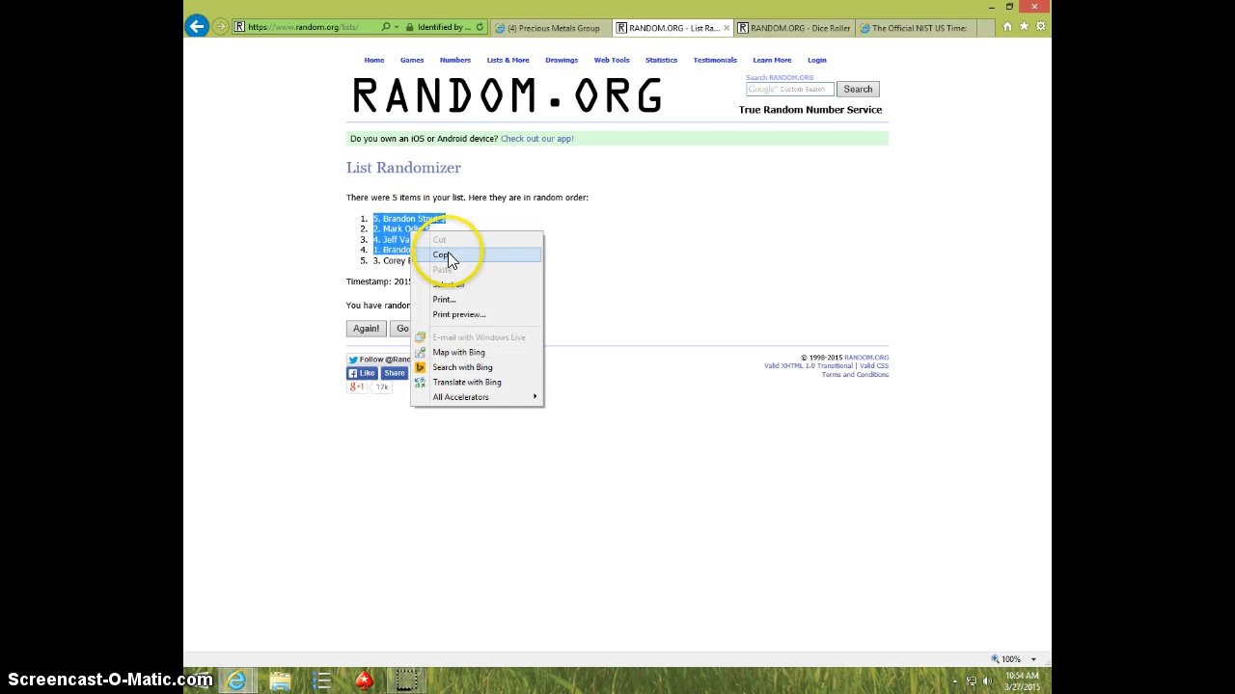
{"action": "left_click", "coordinate": [441, 255]}
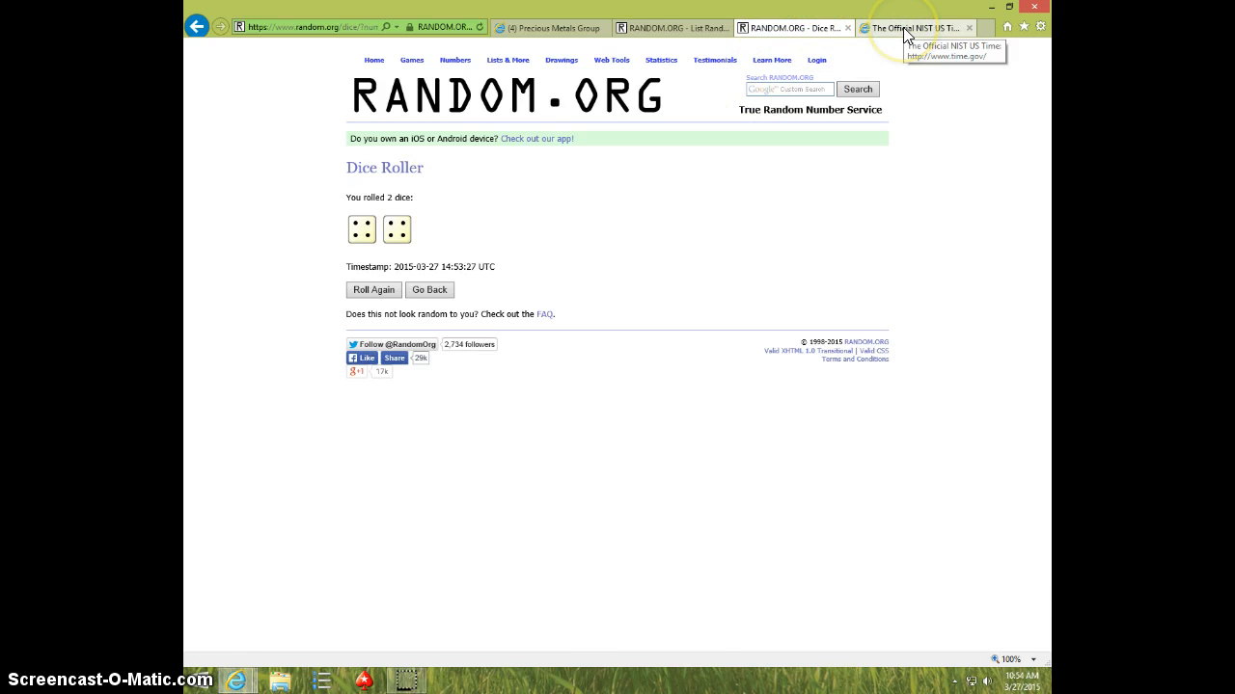
- View the eighth randomized name list, then go back to the Facebook group post
{"action": "left_click", "coordinate": [670, 27]}
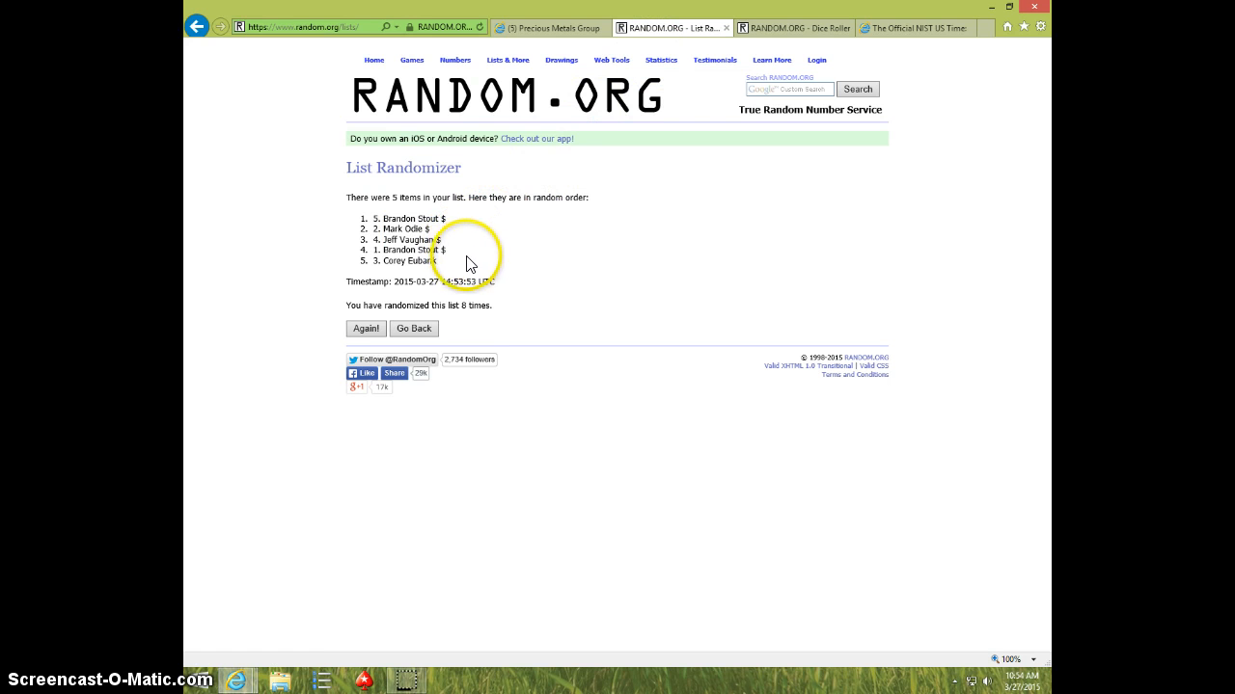
{"action": "mouse_move", "coordinate": [529, 116]}
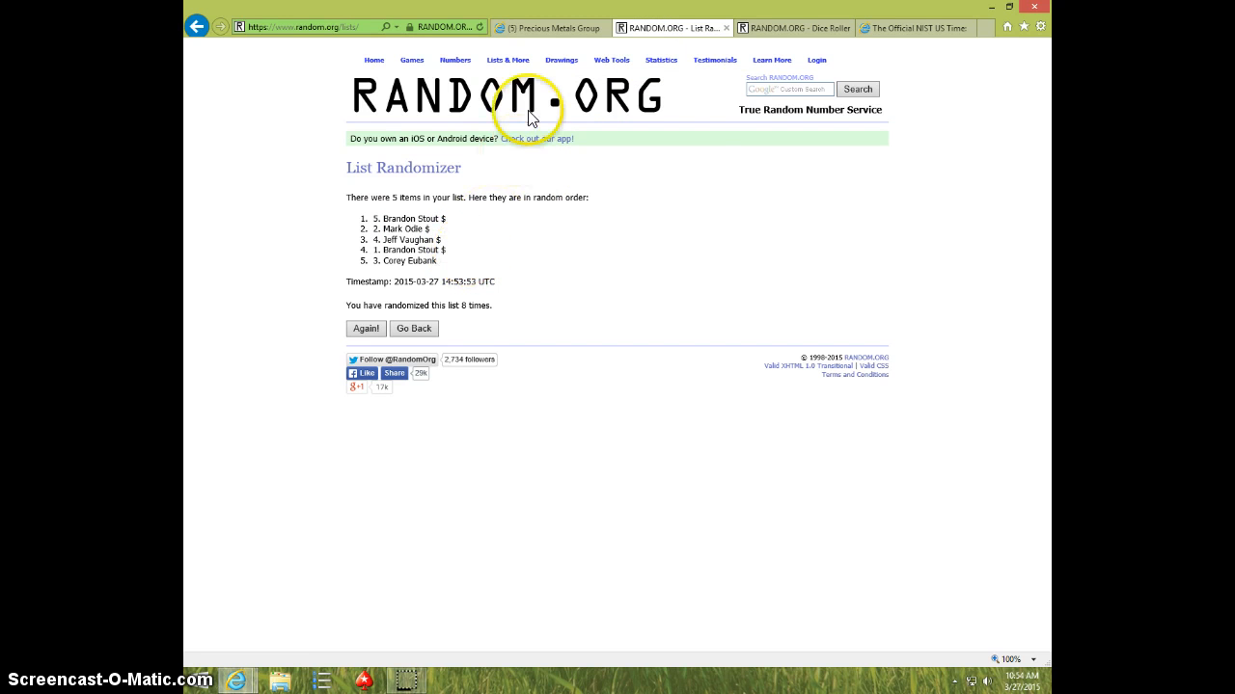
{"action": "left_click", "coordinate": [549, 27]}
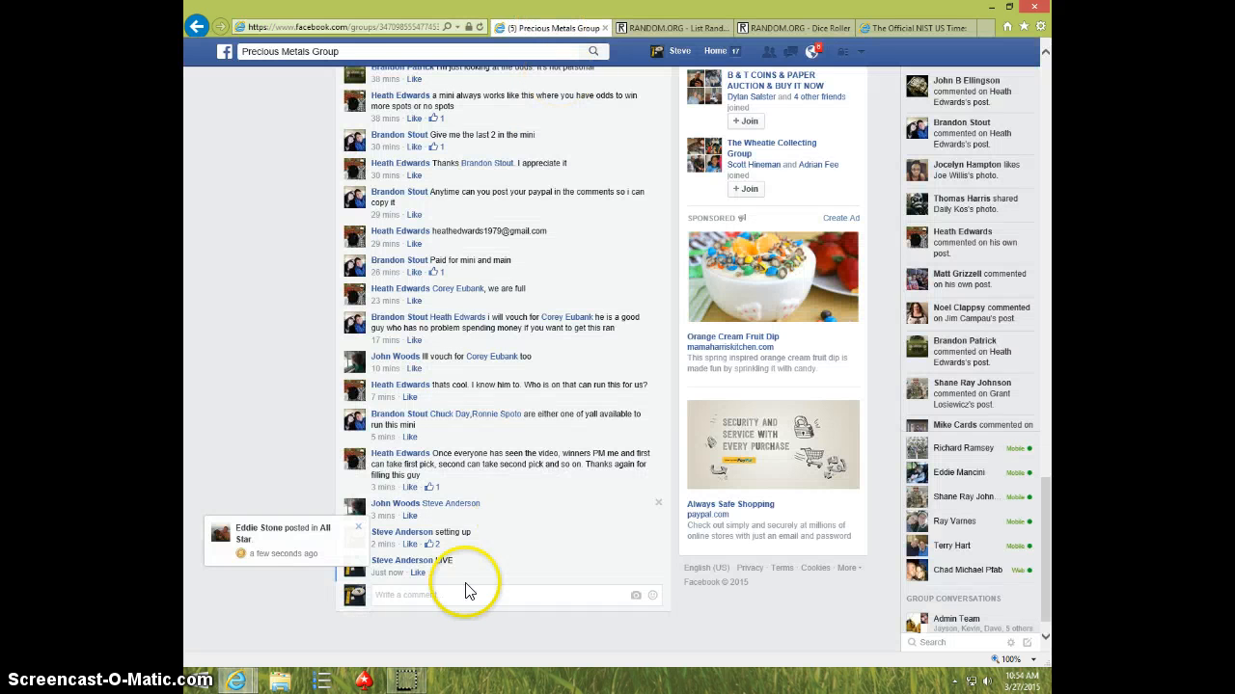
- Comment DONE under LIVE, glance at the official time, and return to the comments
{"action": "type", "text": "DO"}
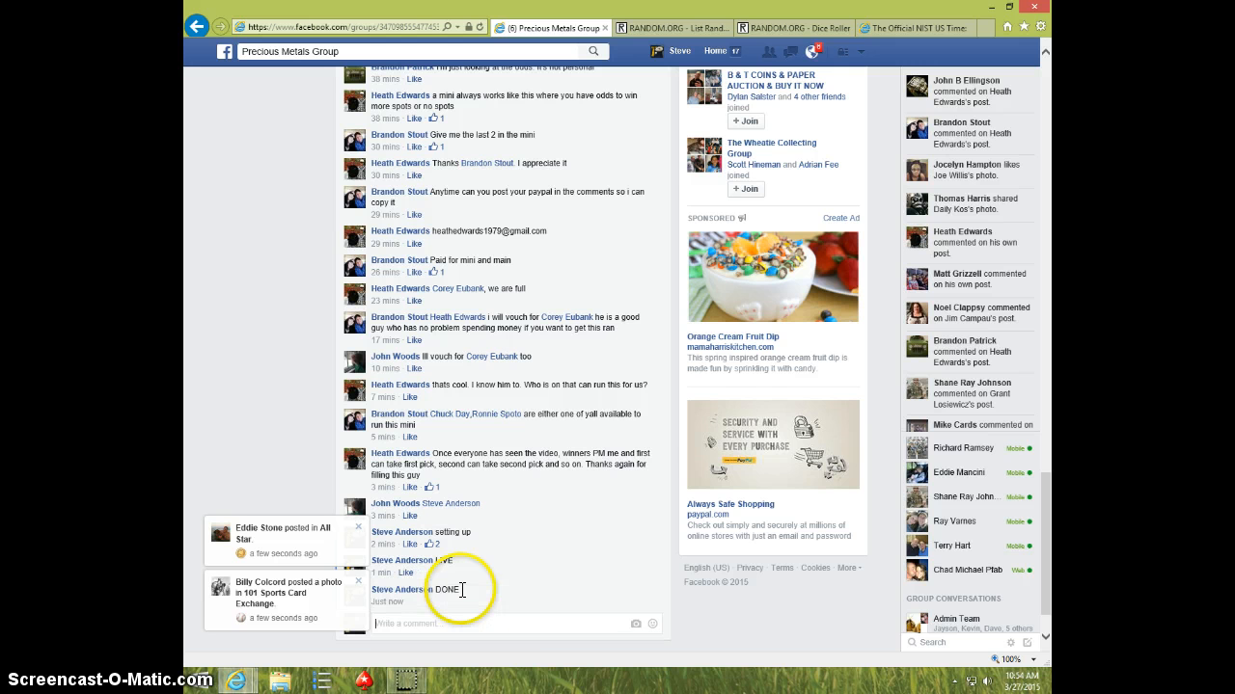
{"action": "left_click", "coordinate": [917, 27]}
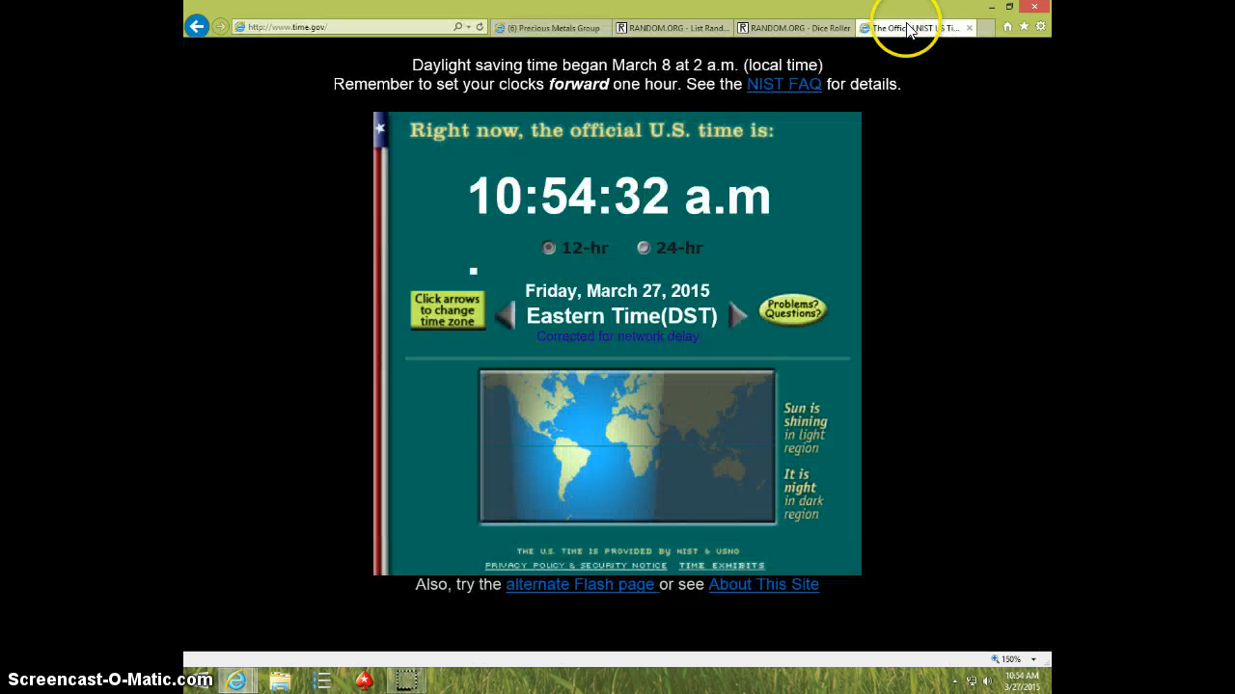
{"action": "left_click", "coordinate": [549, 27]}
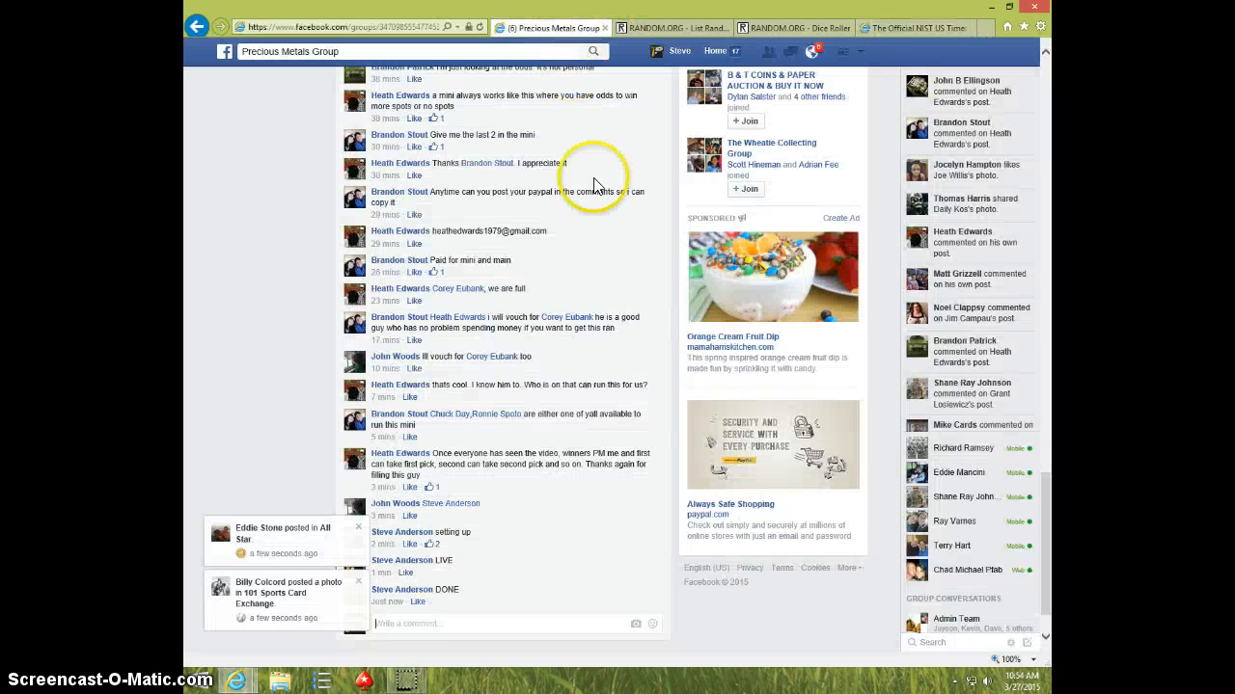